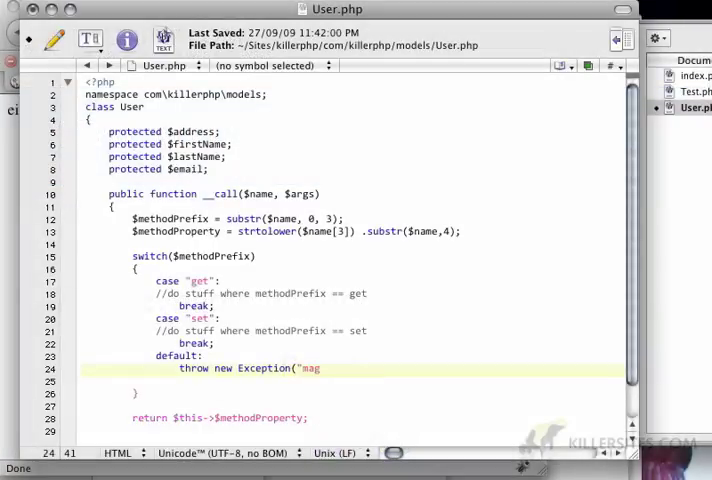
Finish the default-case Exception message 'magic method doesn't support that prefix' and save User.php.
{"action": "type", "text": "ic metho"}
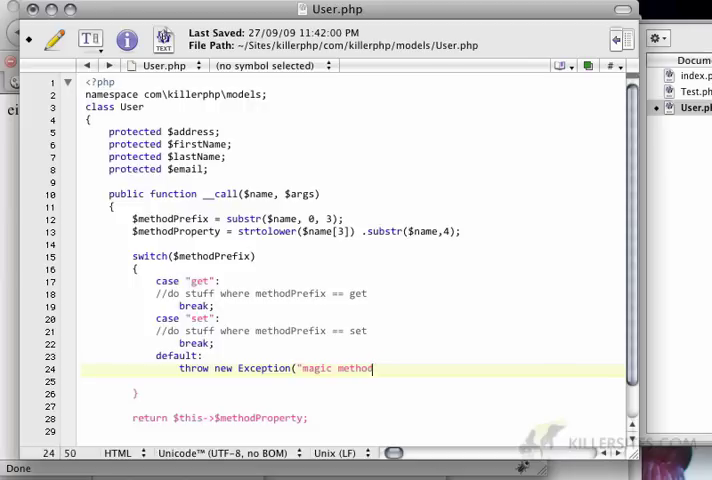
{"action": "type", "text": "didn't"}
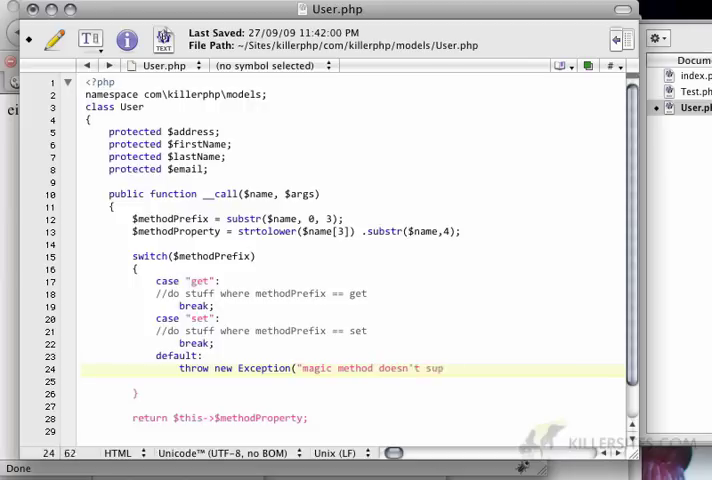
{"action": "type", "text": "port t"}
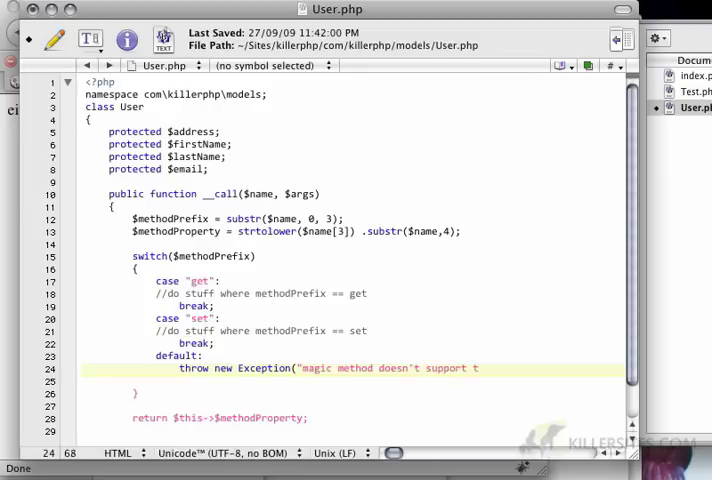
{"action": "type", "text": "hat oprefix\")"}
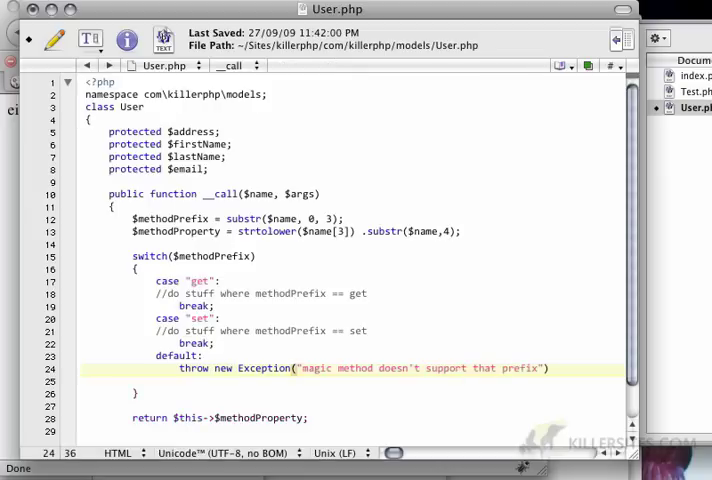
{"action": "type", "text": ";"}
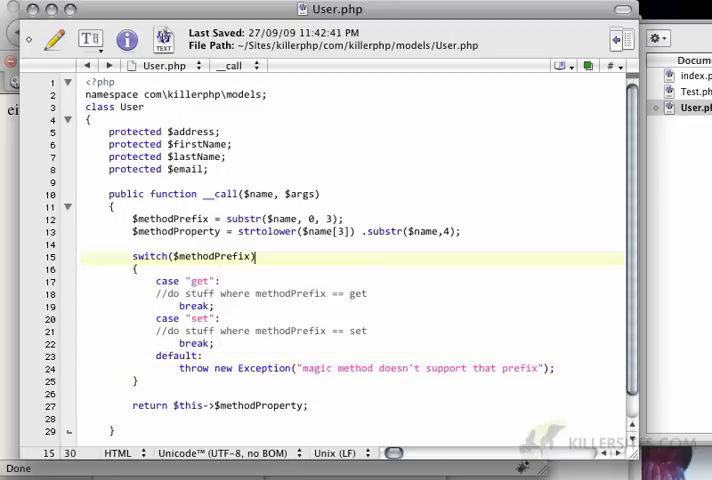
{"action": "left_click", "coordinate": [112, 206]}
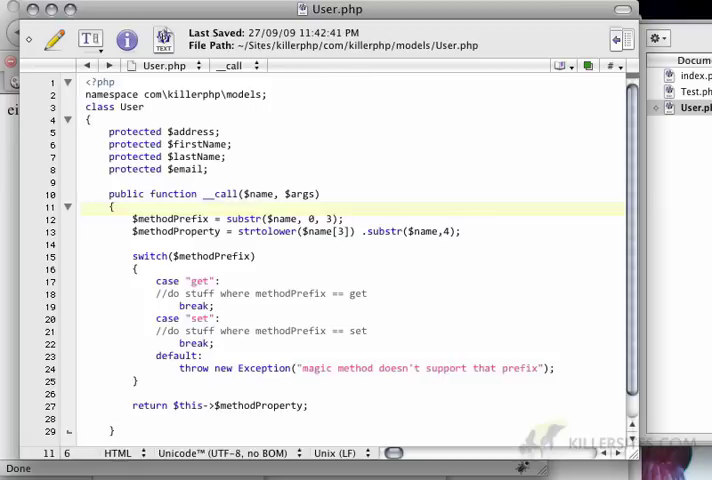
{"action": "left_click", "coordinate": [114, 207]}
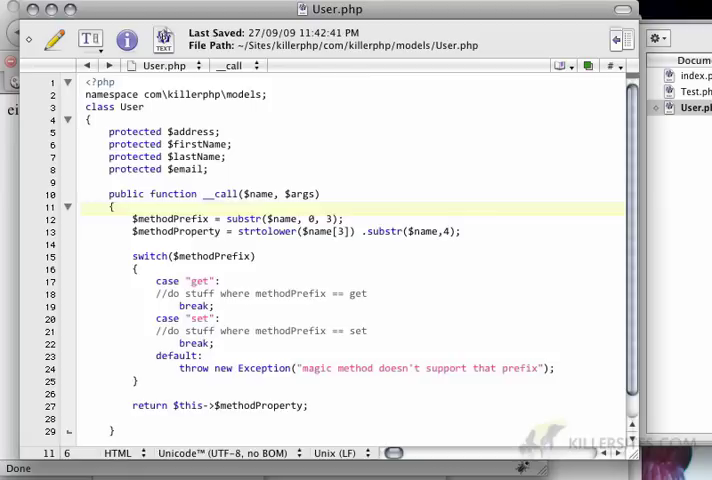
{"action": "left_click", "coordinate": [350, 368]}
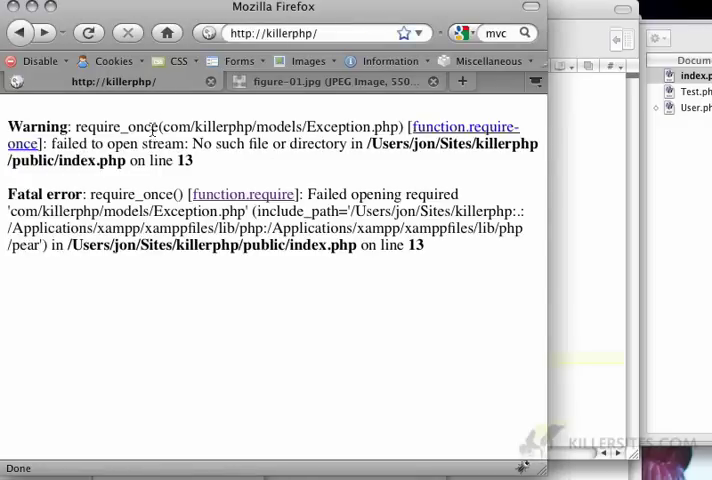
{"action": "mouse_move", "coordinate": [95, 143]}
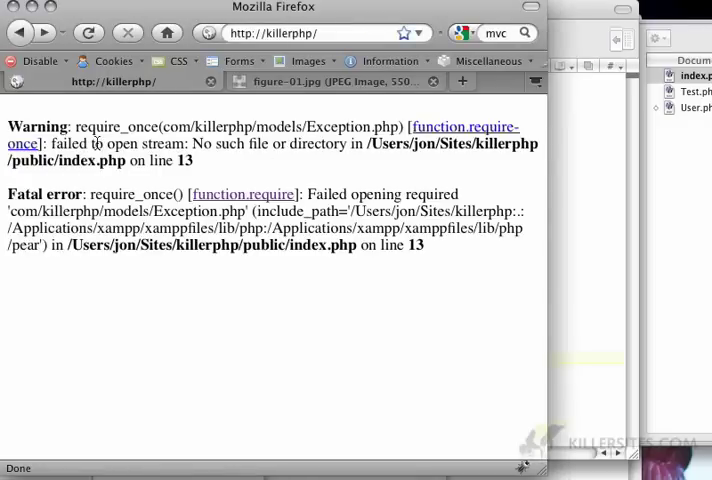
{"action": "mouse_move", "coordinate": [345, 173]}
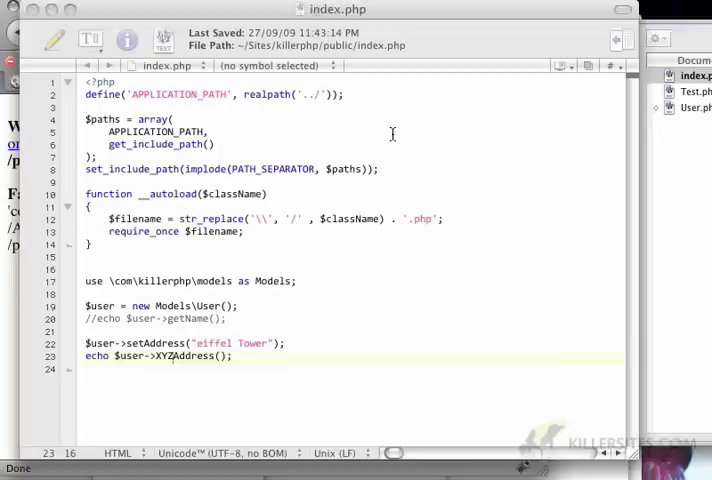
Prefix Exception with a backslash in User.php so it throws the global \Exception.
{"action": "left_click", "coordinate": [693, 107]}
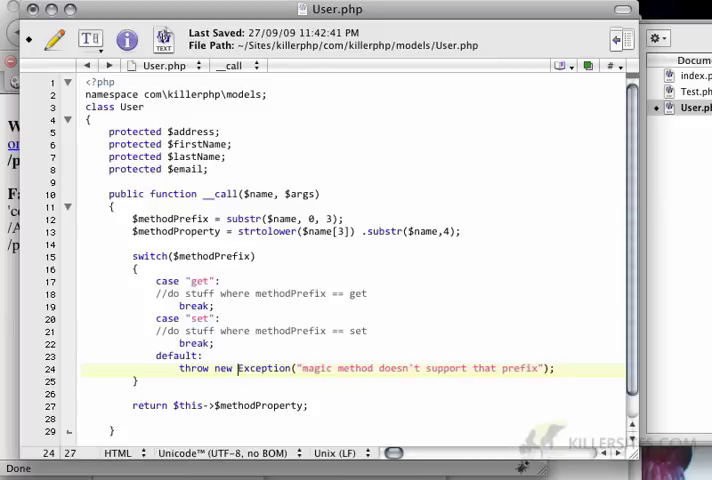
{"action": "type", "text": "\\"}
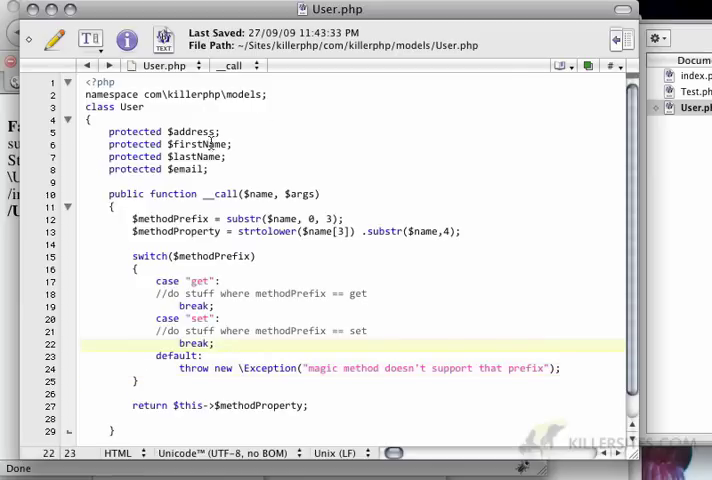
{"action": "left_click", "coordinate": [694, 76]}
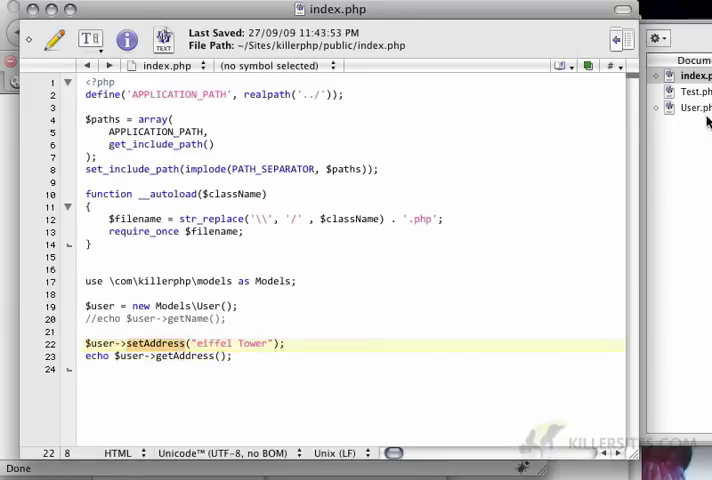
Replace the get case's placeholder comment with 'return $this->$methodProperty;'.
{"action": "left_click", "coordinate": [693, 107]}
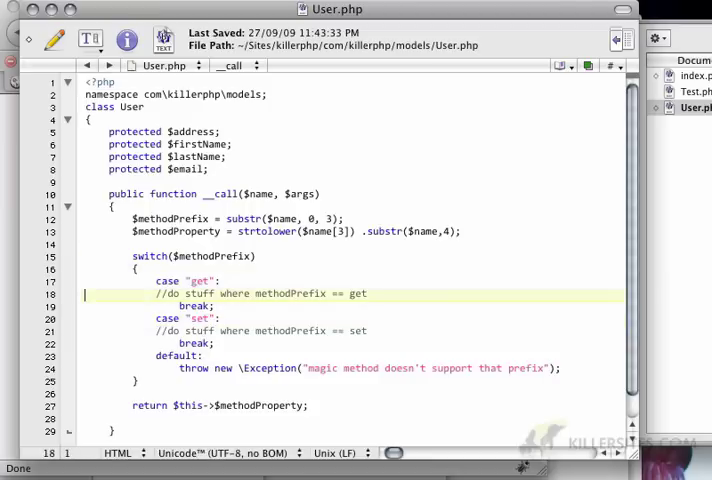
{"action": "left_click", "coordinate": [135, 381]}
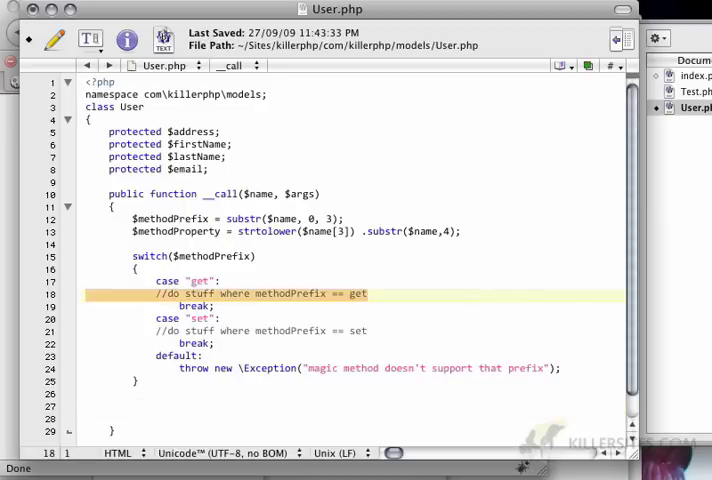
{"action": "type", "text": "return $this->$methodProperty;"}
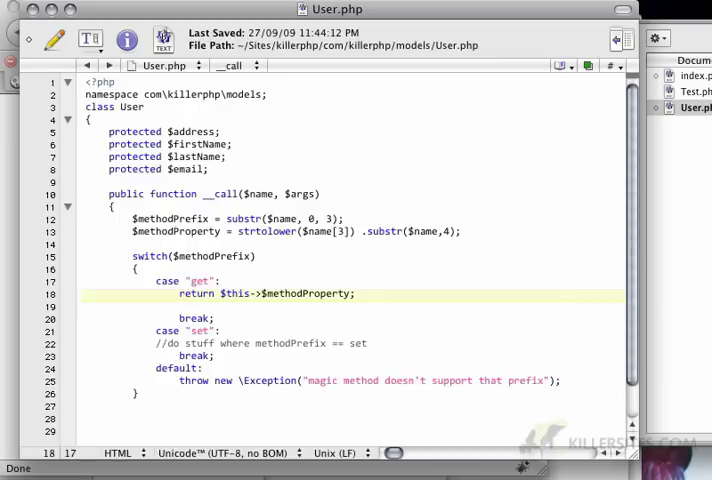
{"action": "left_click", "coordinate": [278, 393]}
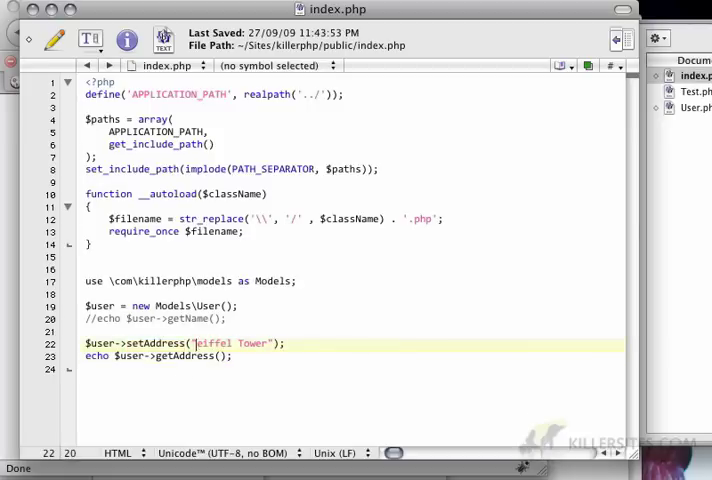
In index.php, pass "param1", "param2", "param3" to setAddress.
{"action": "type", "text": "param"}
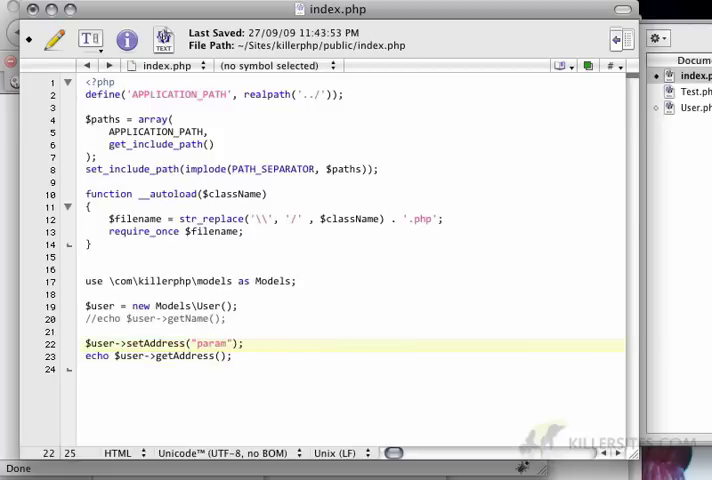
{"action": "type", "text": "1,\"param2"}
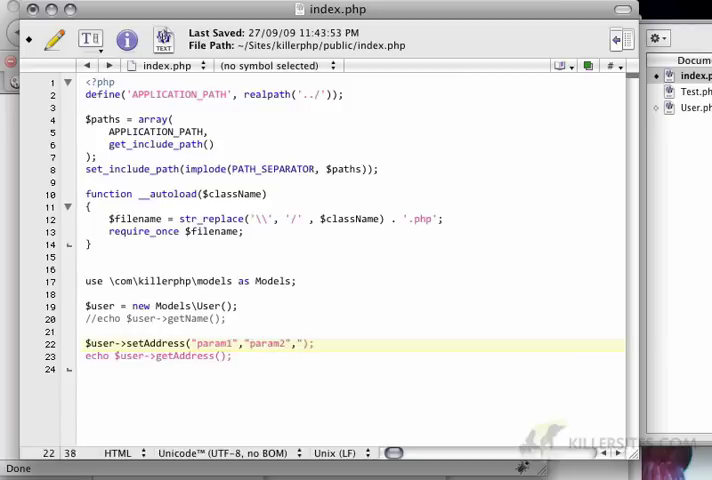
{"action": "type", "text": ",\"param3\""}
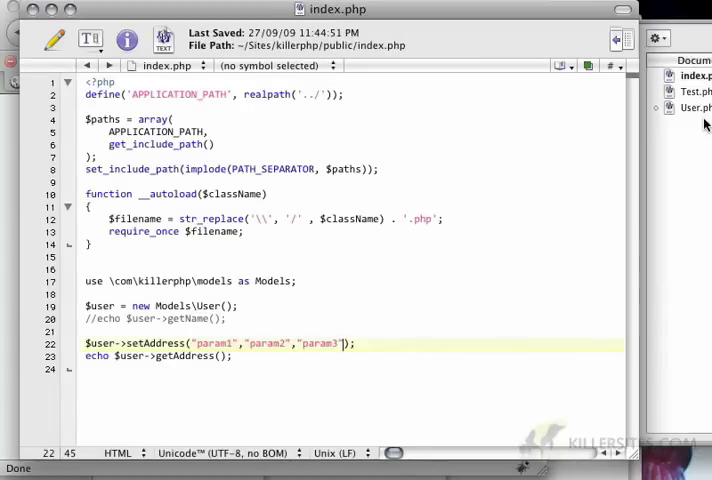
Add print_r($args); to the set case in User.php.
{"action": "left_click", "coordinate": [696, 108]}
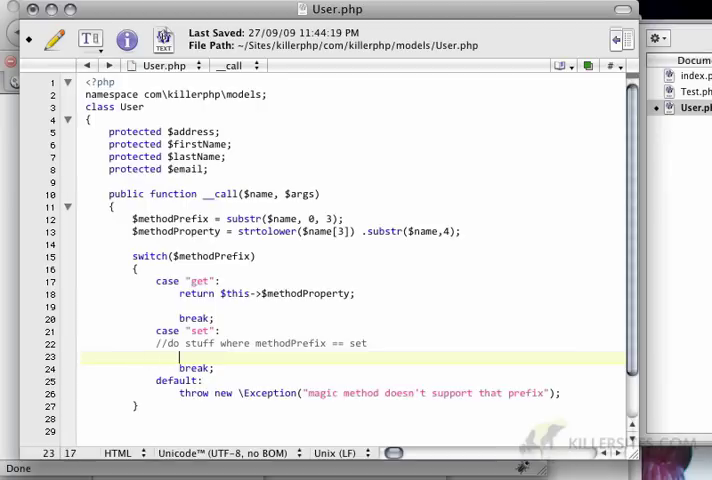
{"action": "type", "text": "print"}
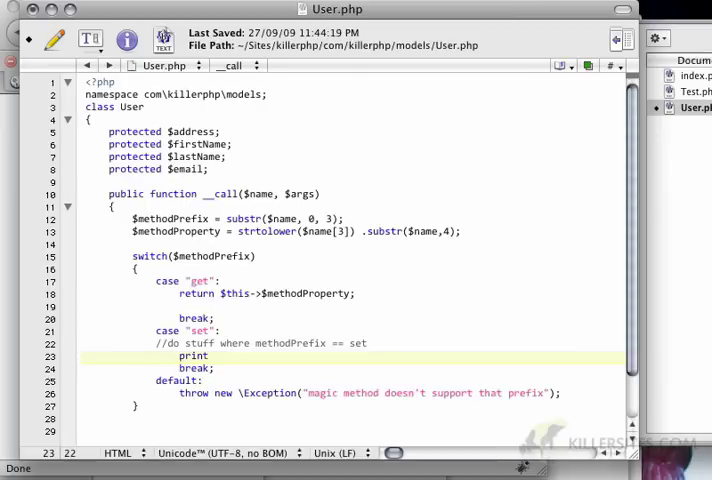
{"action": "type", "text": "_r"}
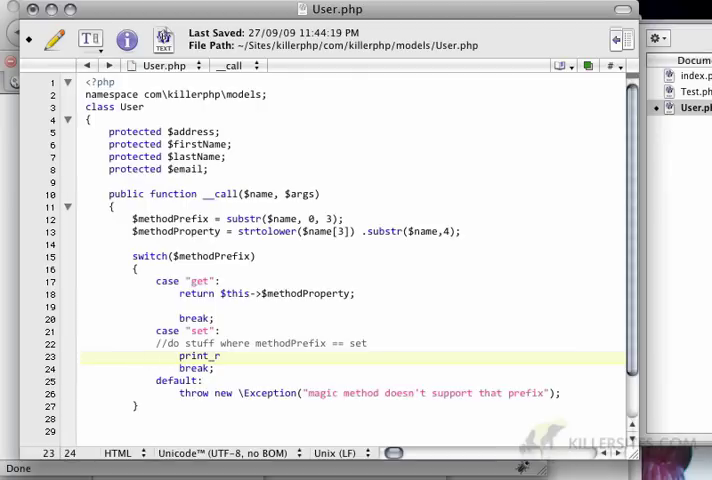
{"action": "type", "text": "($args)"}
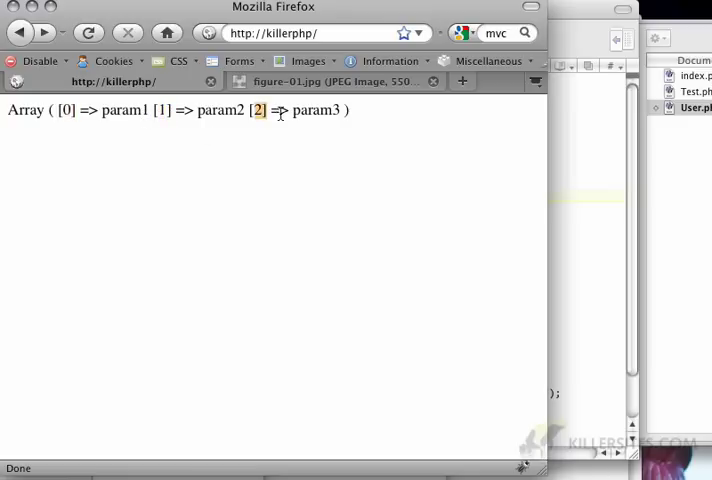
Check Firefox shows the printed array up to index [2].
{"action": "double_click", "coordinate": [316, 110]}
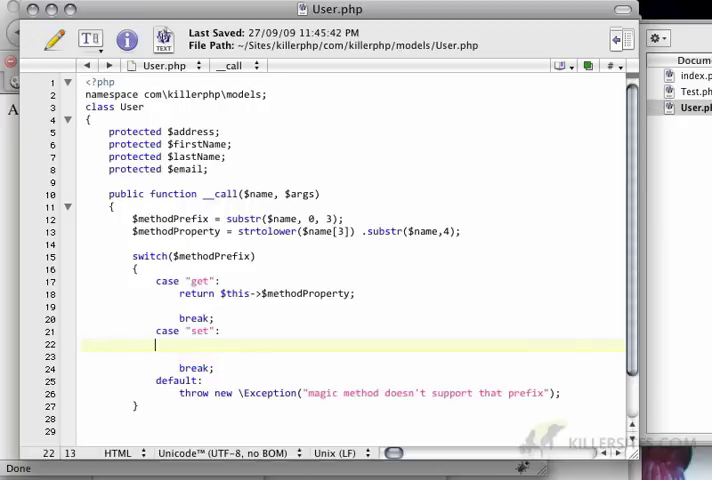
Write the set case's if(count($args) == 1) assigning $args[0] to the property.
{"action": "type", "text": "if"}
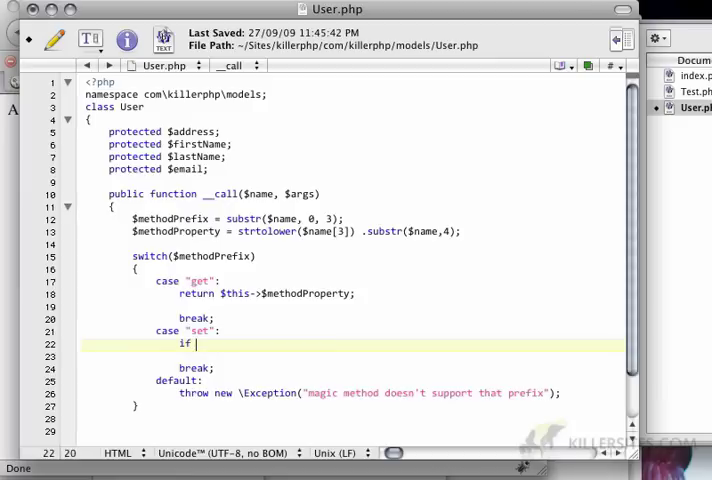
{"action": "type", "text": "(count"}
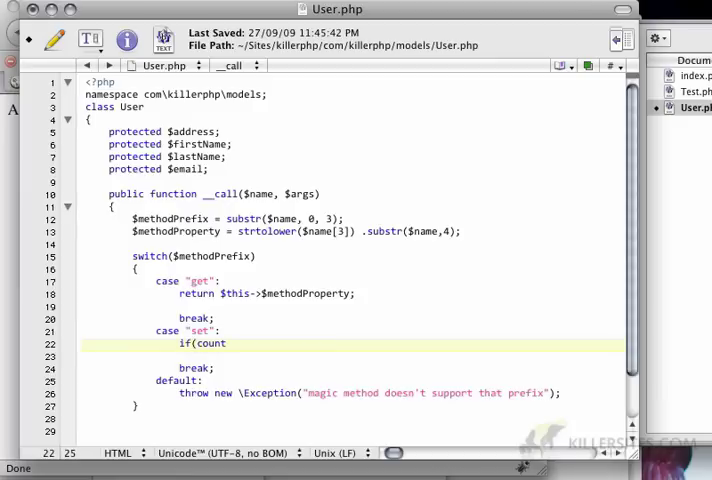
{"action": "type", "text": "($arg"}
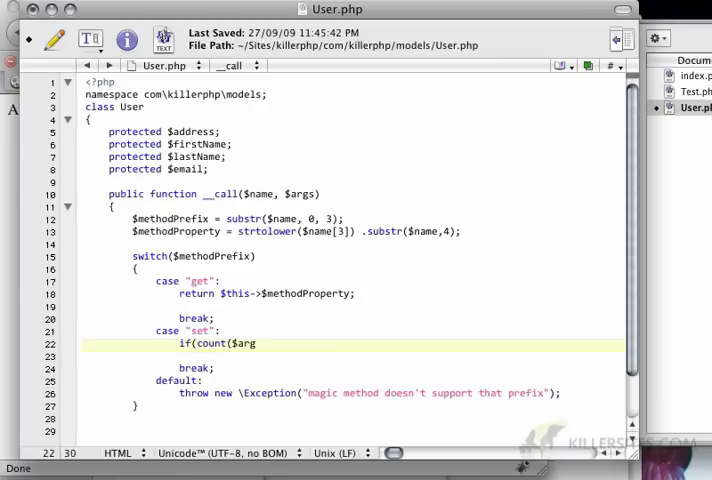
{"action": "type", "text": "s) =="}
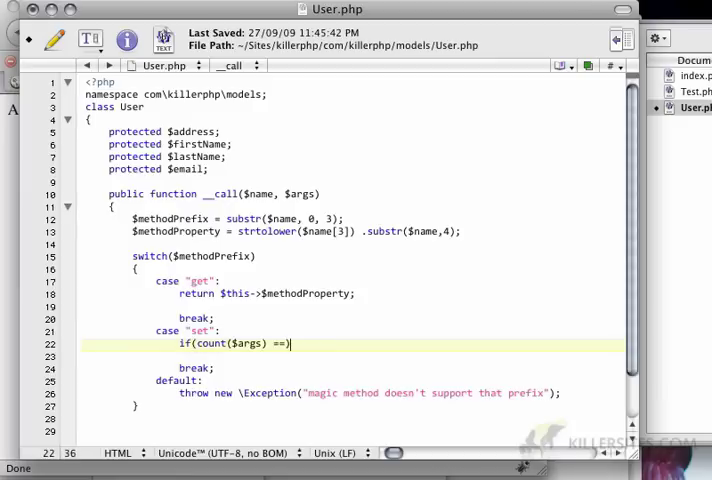
{"action": "key", "text": "Return"}
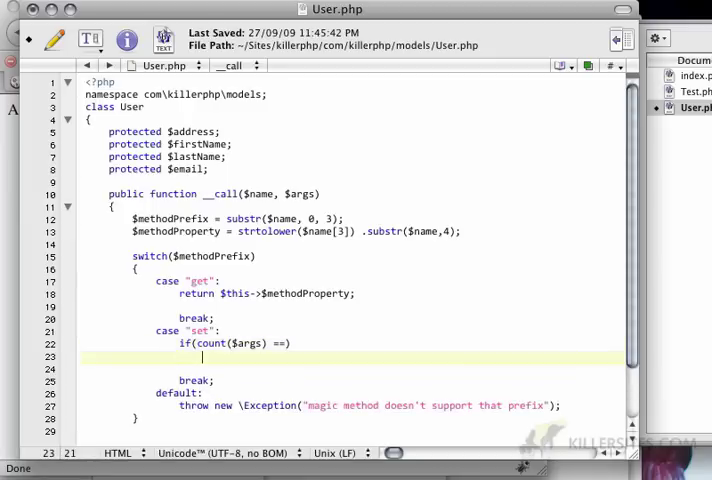
{"action": "type", "text": "$this->$"}
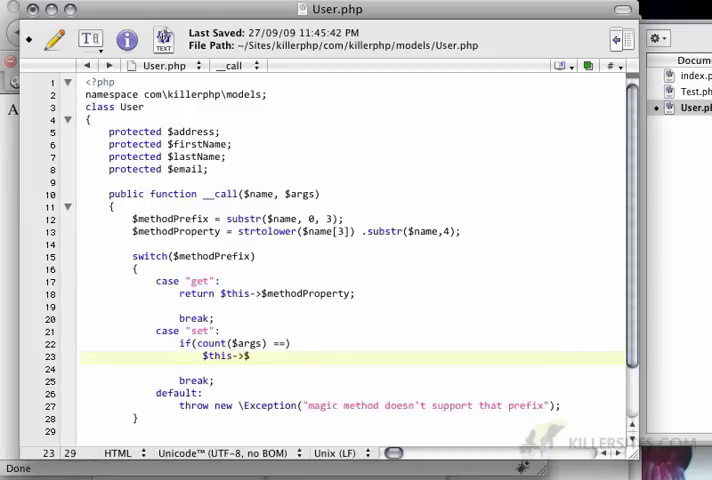
{"action": "type", "text": "$name"}
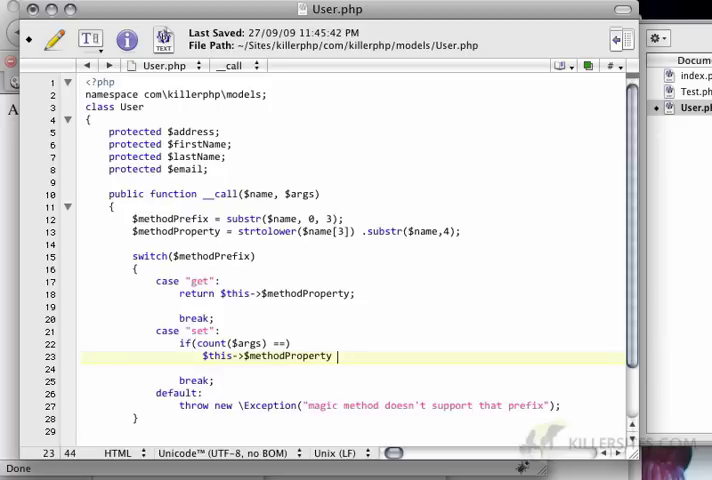
{"action": "type", "text": "= $args[0];"}
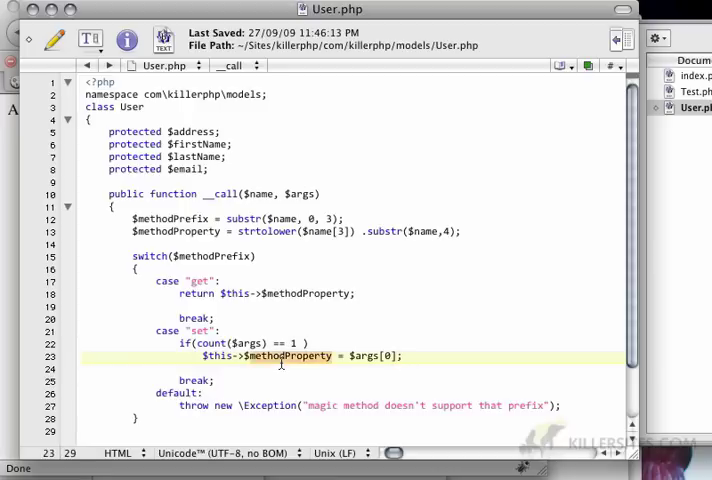
Add an else throwing \Exception("default setter supports 1 argument!").
{"action": "left_click", "coordinate": [280, 368]}
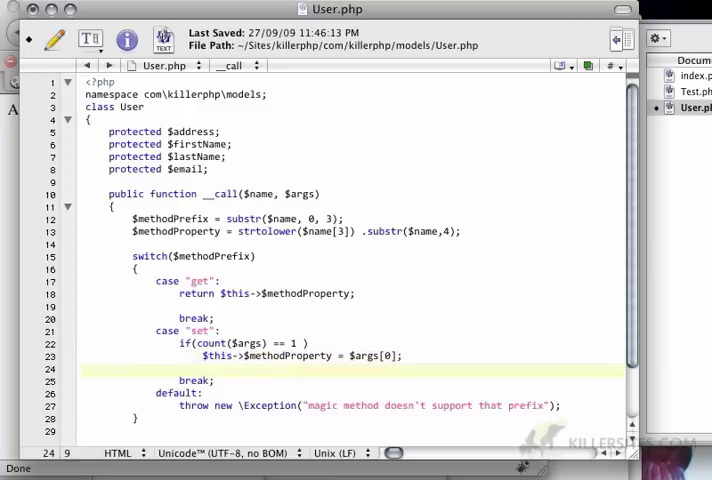
{"action": "type", "text": "else"}
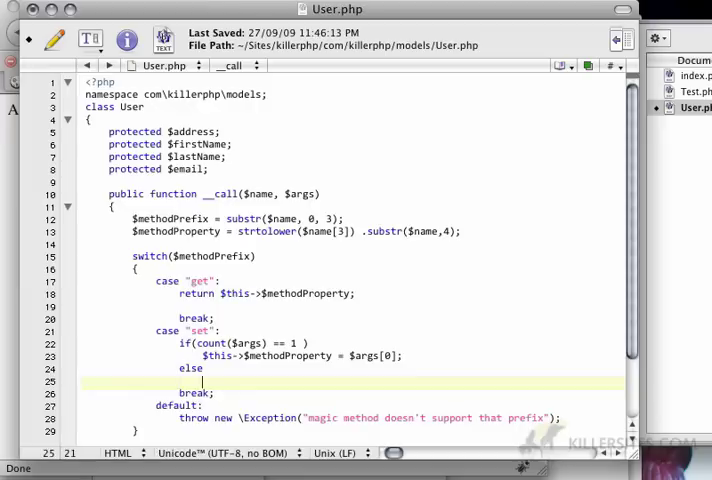
{"action": "type", "text": "throw a"}
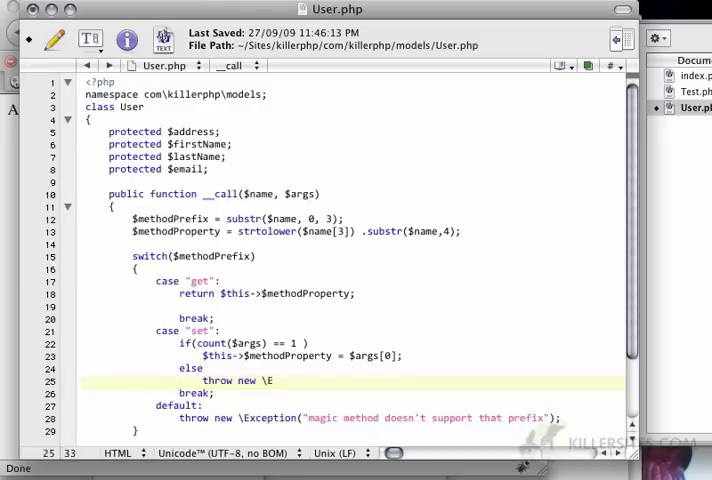
{"action": "type", "text": "xception(\"default"}
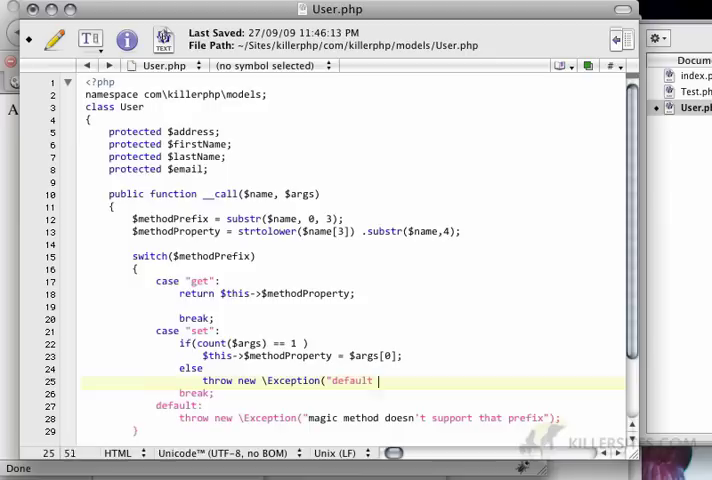
{"action": "type", "text": "setter supports 1 argument!\");"}
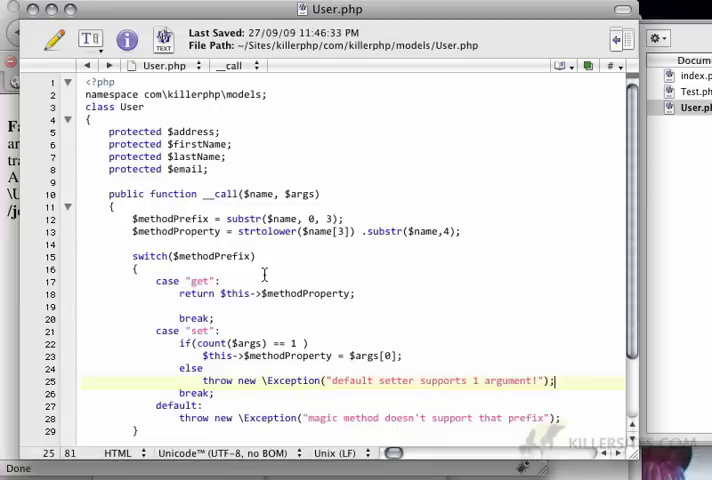
Add setAddress($street,$postalCode,$state) echoing "got 3 parameters!" after the $email property.
{"action": "scroll", "scroll_direction": "down", "scroll_amount": 3}
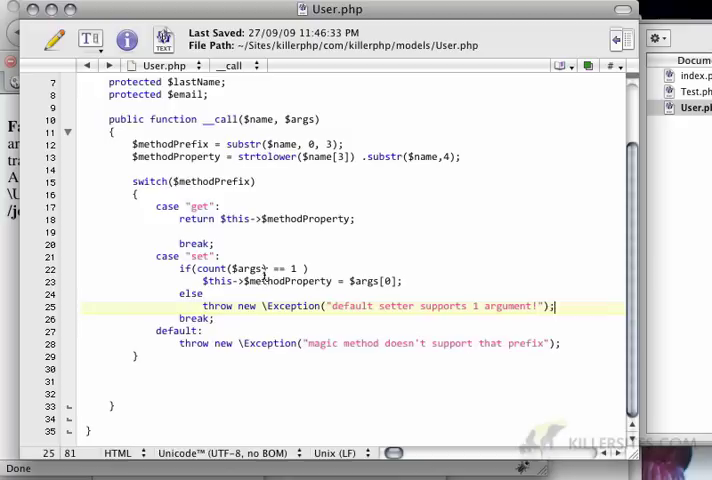
{"action": "left_click", "coordinate": [162, 94]}
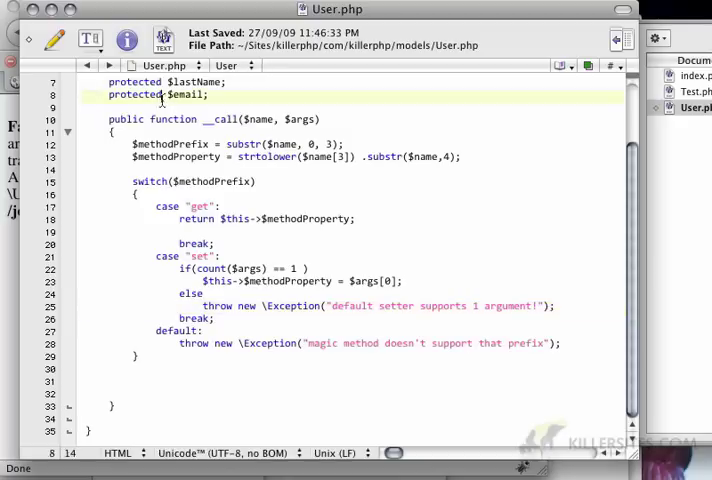
{"action": "type", "text": "public function setAddress($"}
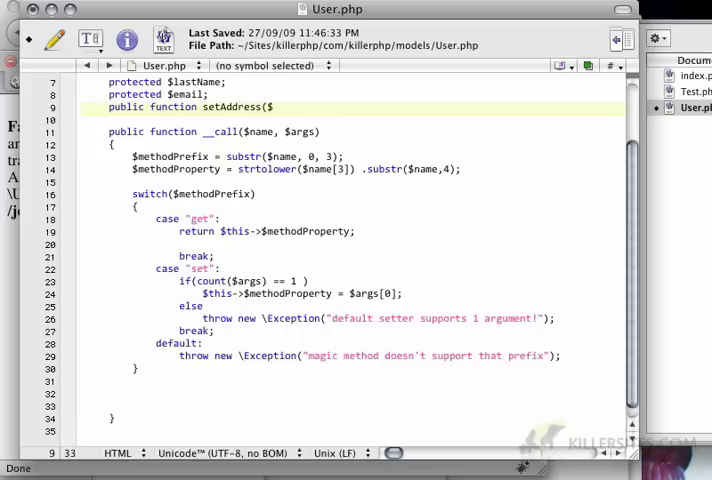
{"action": "type", "text": "street,$postalCode,$"}
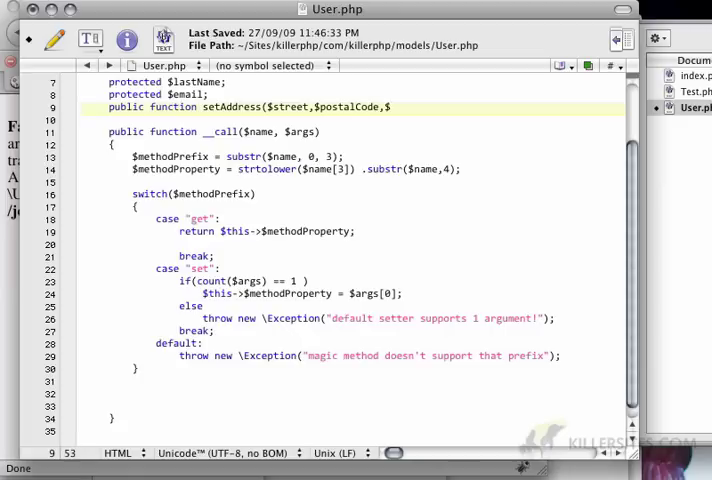
{"action": "type", "text": "state)"}
{"action": "type", "text": "{"}
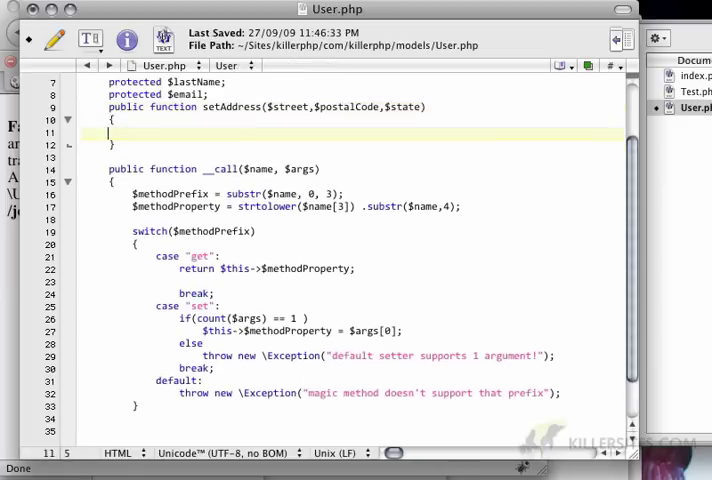
{"action": "type", "text": "echo"}
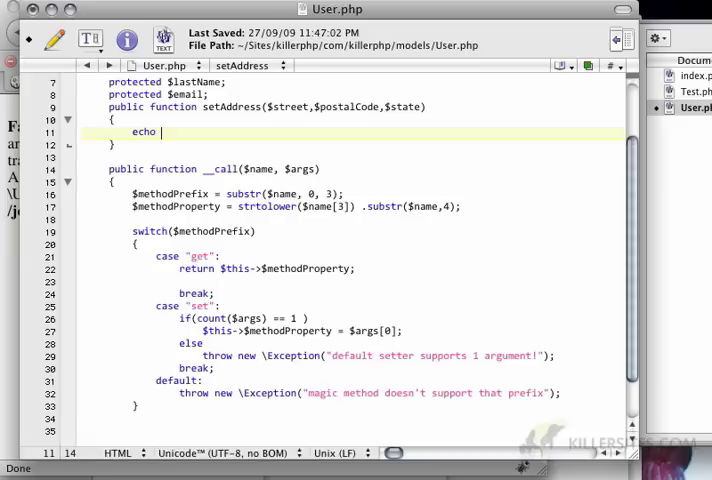
{"action": "type", "text": "\"got"}
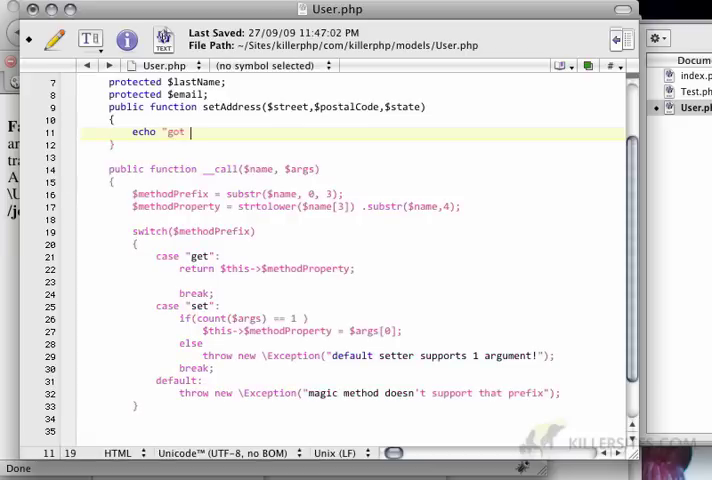
{"action": "type", "text": "3 parameter"}
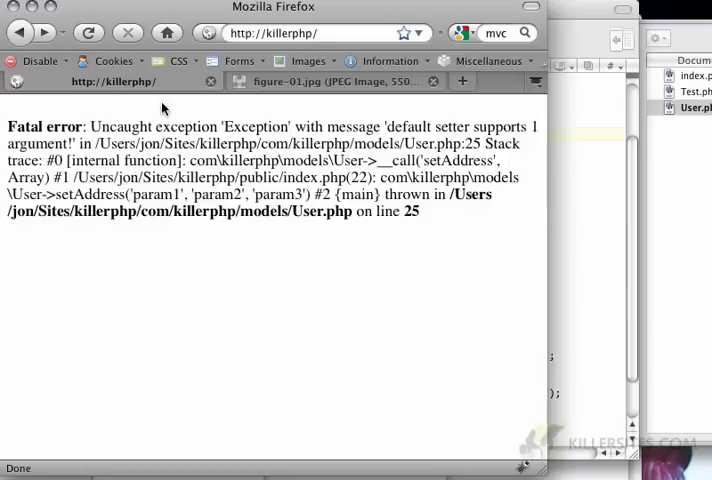
{"action": "left_click", "coordinate": [88, 32]}
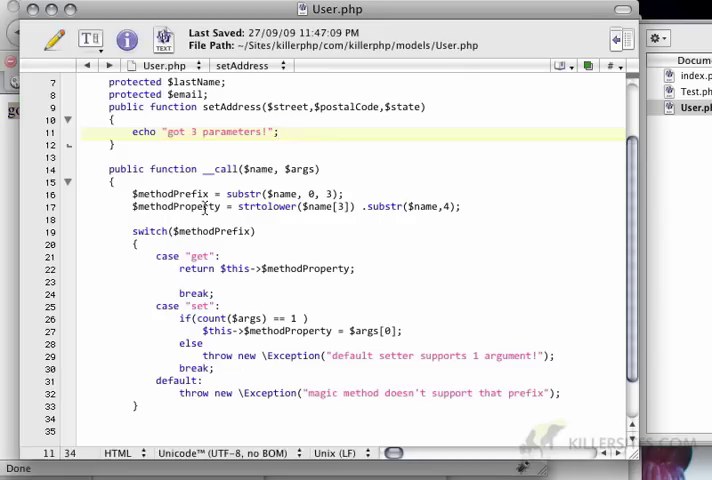
Select and delete the setAddress function block from User.php.
{"action": "left_click", "coordinate": [224, 107]}
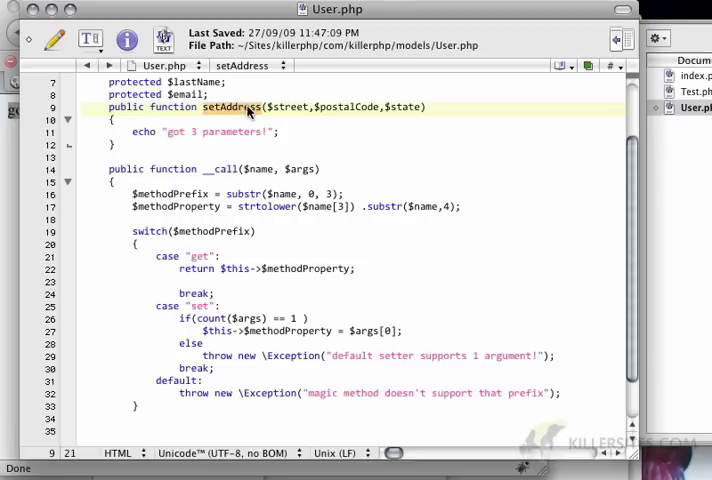
{"action": "mouse_move", "coordinate": [178, 175]}
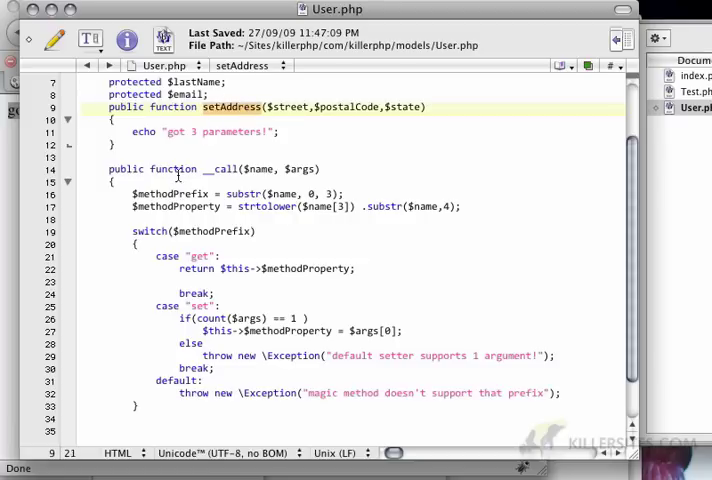
{"action": "left_click", "coordinate": [224, 168]}
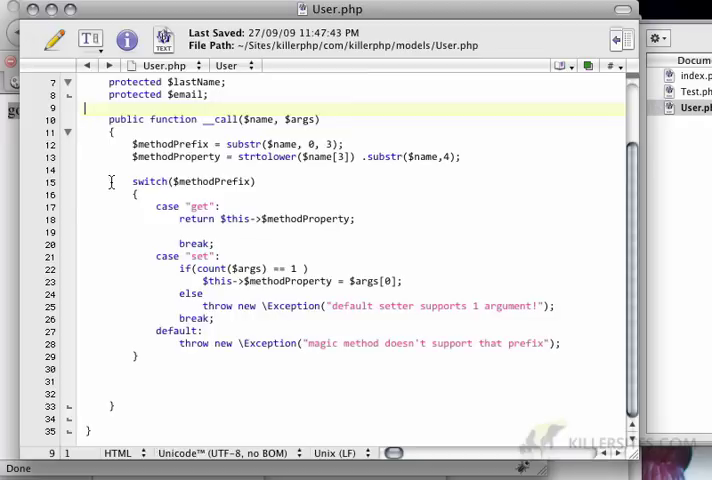
{"action": "scroll", "scroll_direction": "up", "scroll_amount": 3}
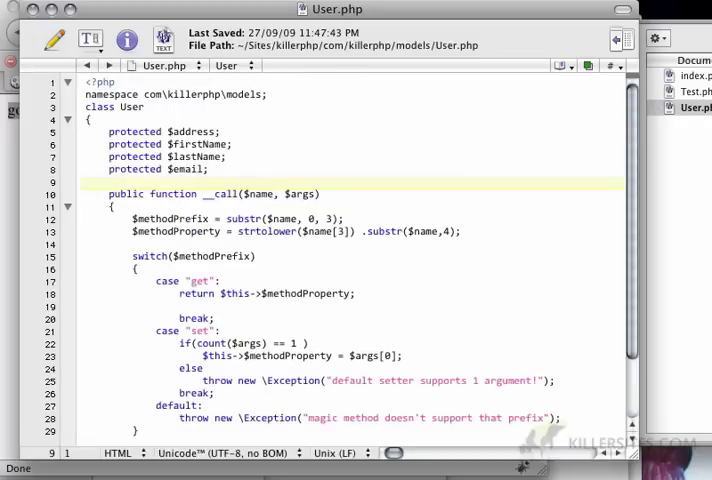
{"action": "left_click", "coordinate": [690, 76]}
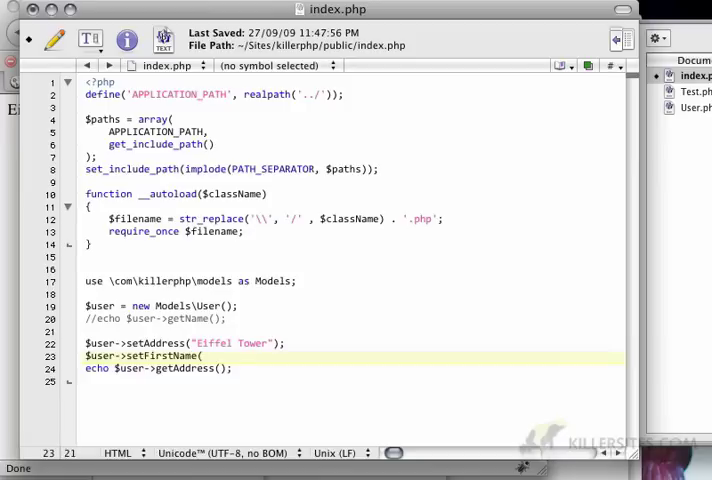
Add setFirstName("Jon") and setLastName("lebensold") calls to the user in index.php.
{"action": "type", "text": "\"Jon\");"}
{"action": "type", "text": "$user"}
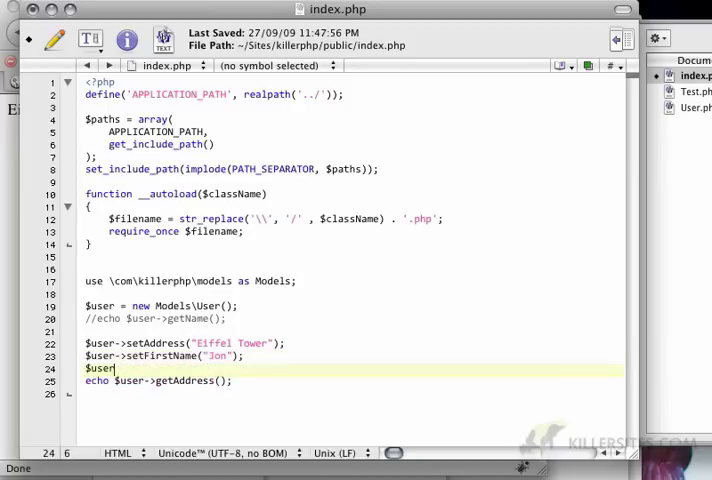
{"action": "type", "text": "->setLastNam"}
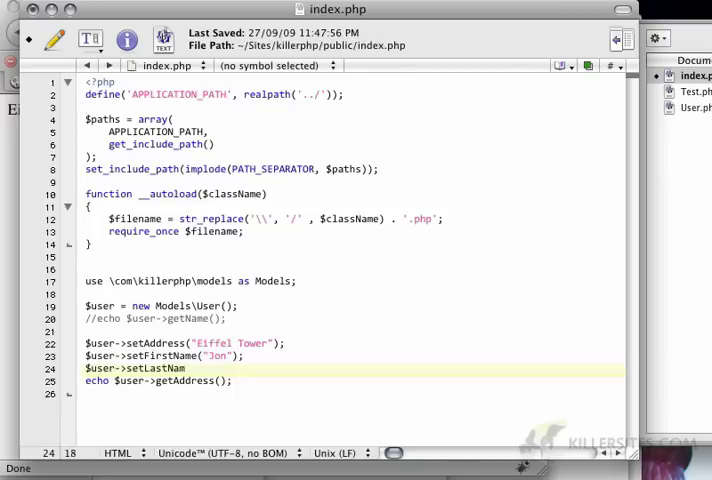
{"action": "type", "text": "(\"lebensold\");"}
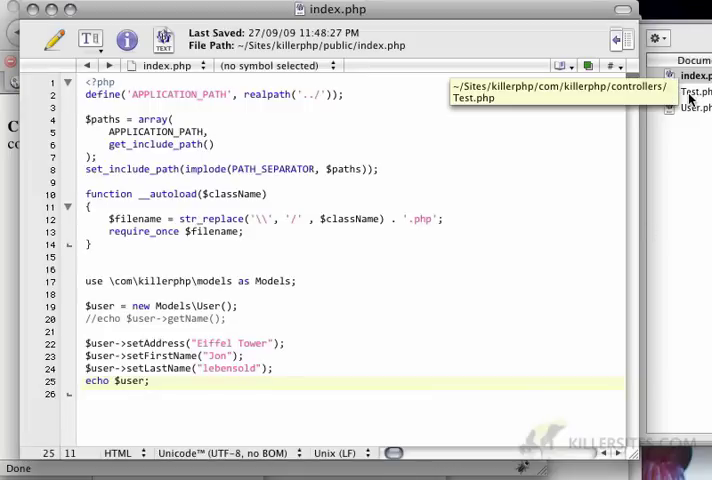
{"action": "left_click", "coordinate": [696, 107]}
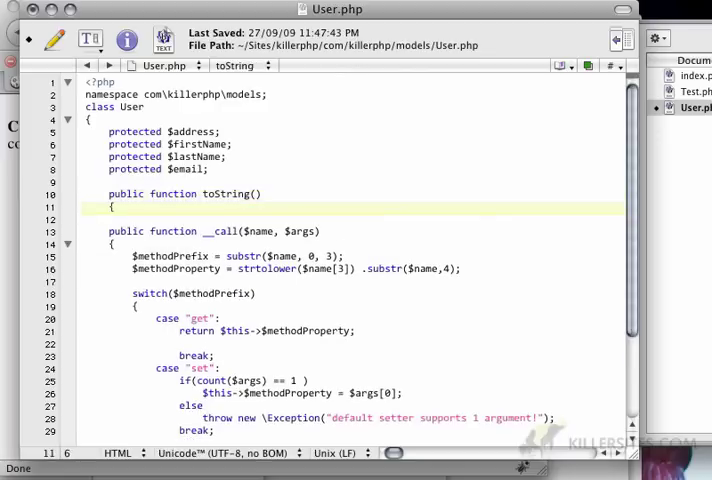
Begin toString()'s return "$firstName $lastName lives at $ad..." in User.php.
{"action": "key", "text": "Return"}
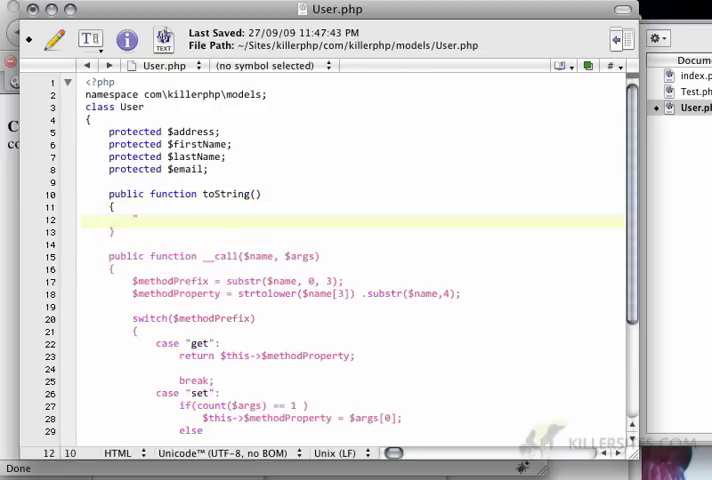
{"action": "type", "text": "return \""}
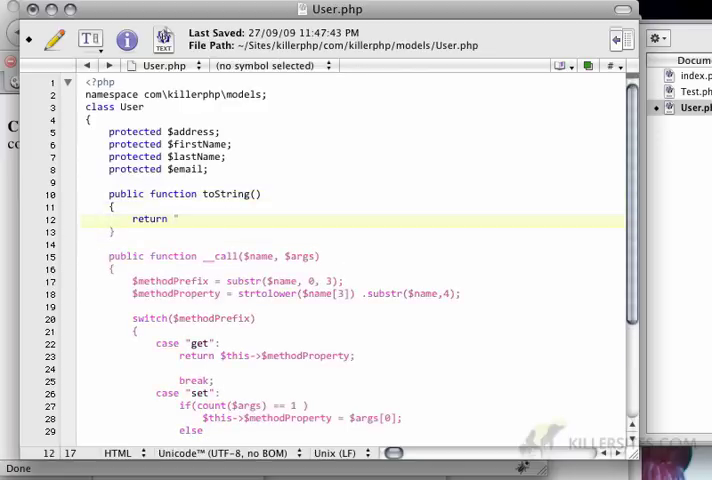
{"action": "type", "text": "$firstName"}
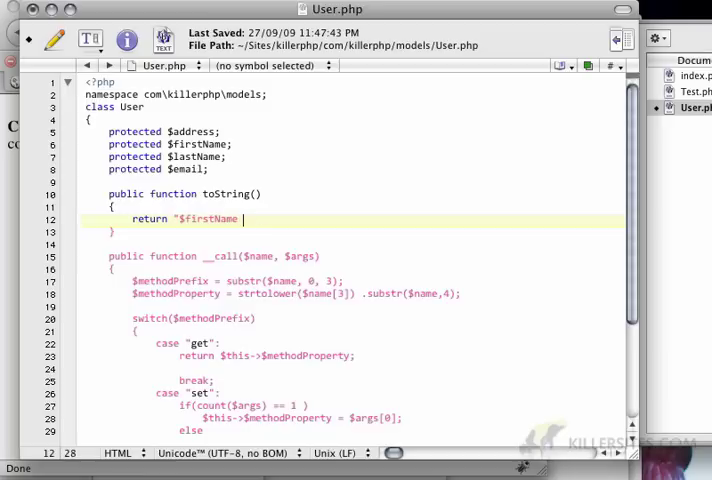
{"action": "type", "text": "$lastName"}
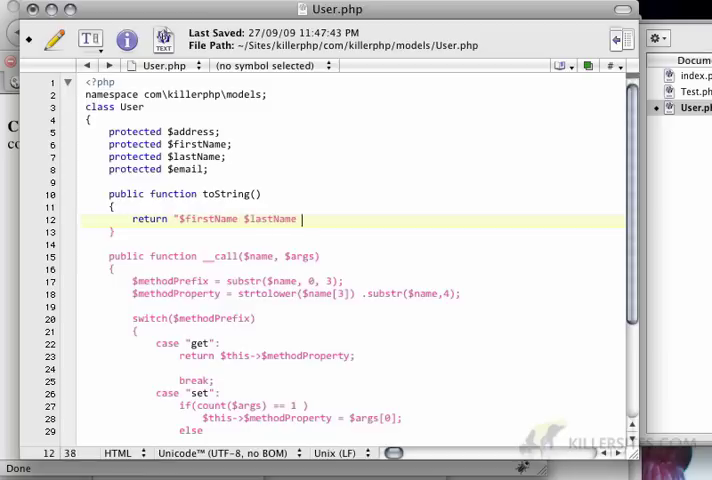
{"action": "type", "text": "lives at $ad"}
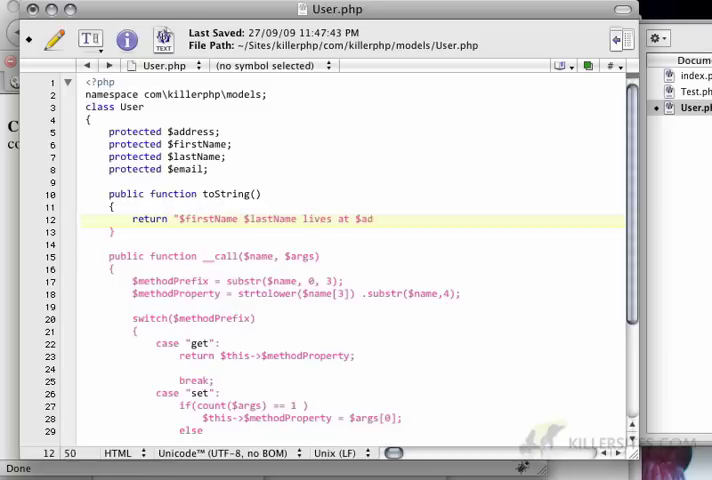